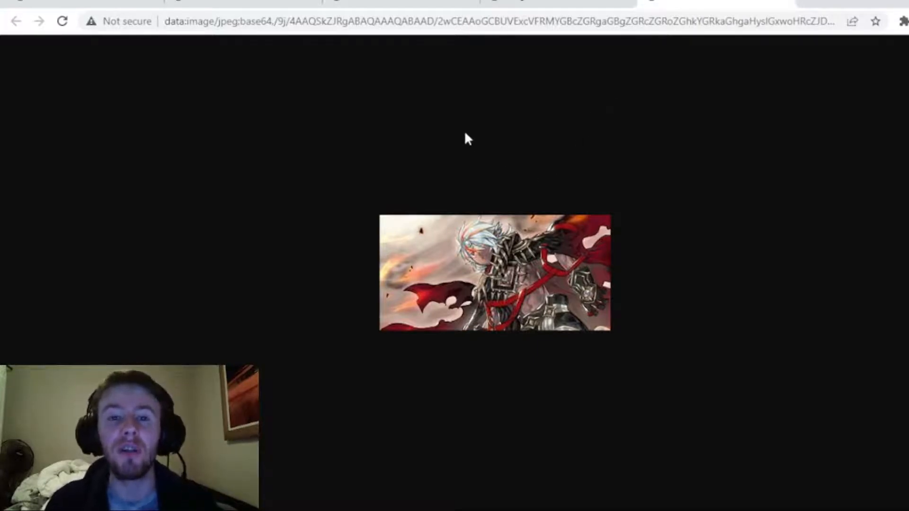
{"action": "mouse_move", "coordinate": [123, 147]}
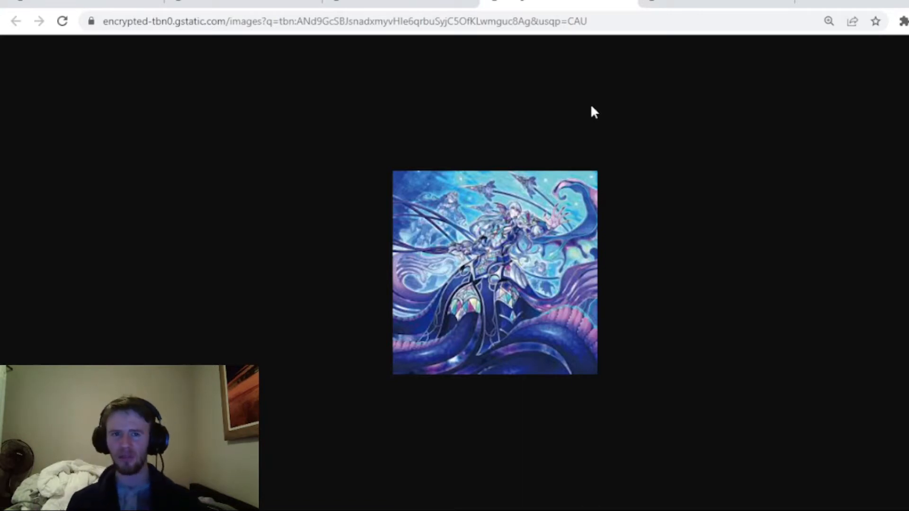
{"action": "mouse_move", "coordinate": [600, 111]}
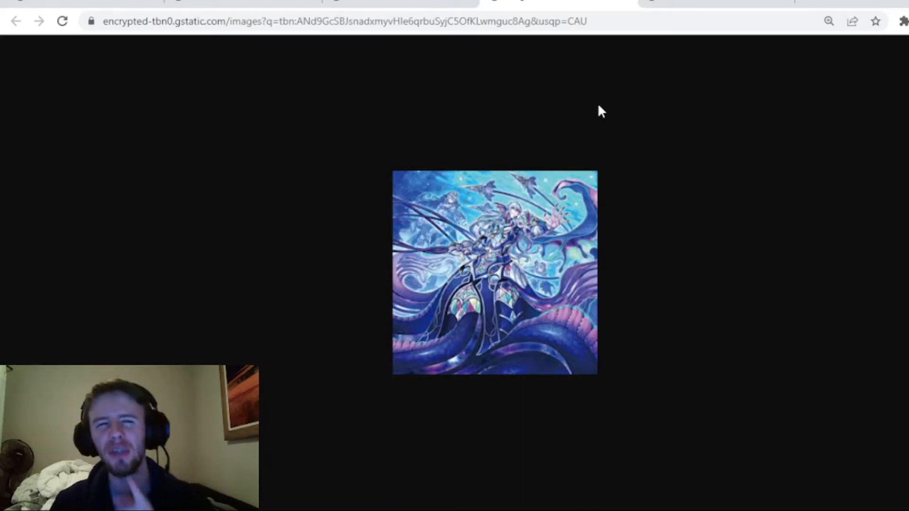